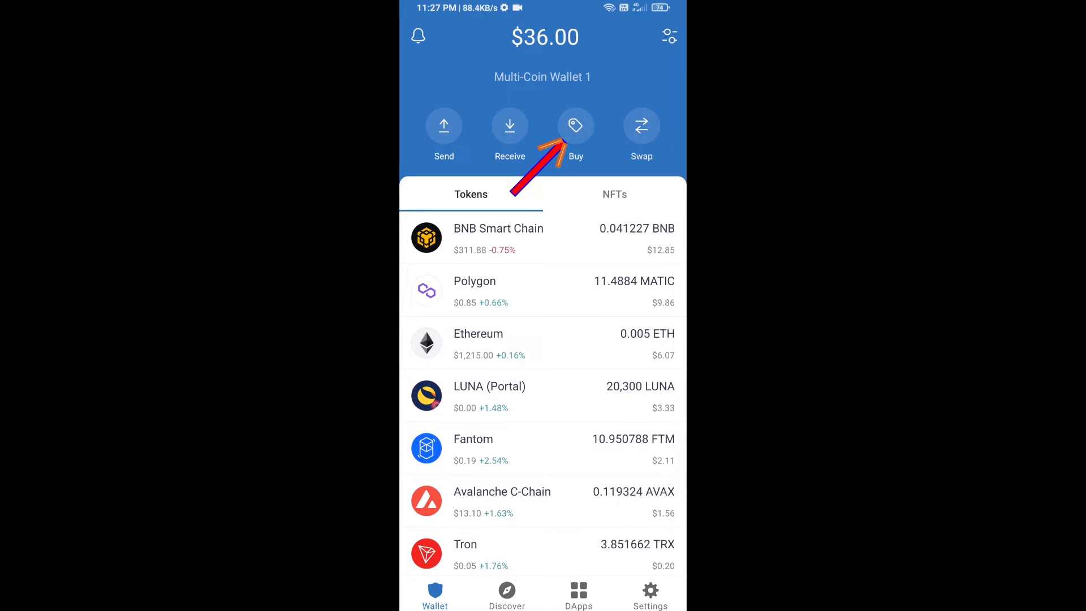
Step: Search 'bnb' in the Buy list, choose BNB Smart Chain, then return to its coin page
left_click(576, 126)
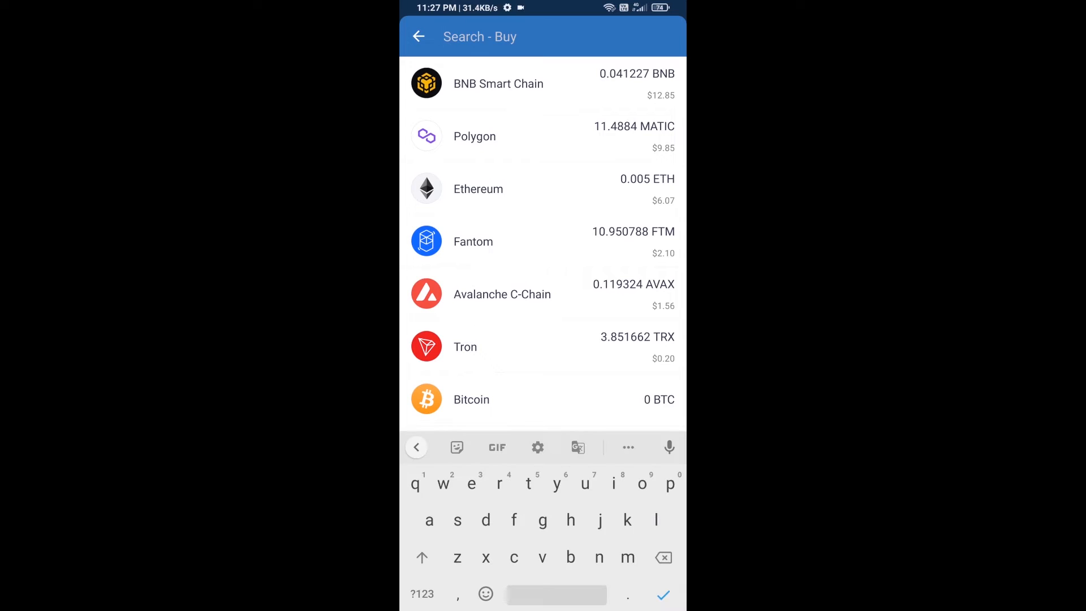
type("bnb")
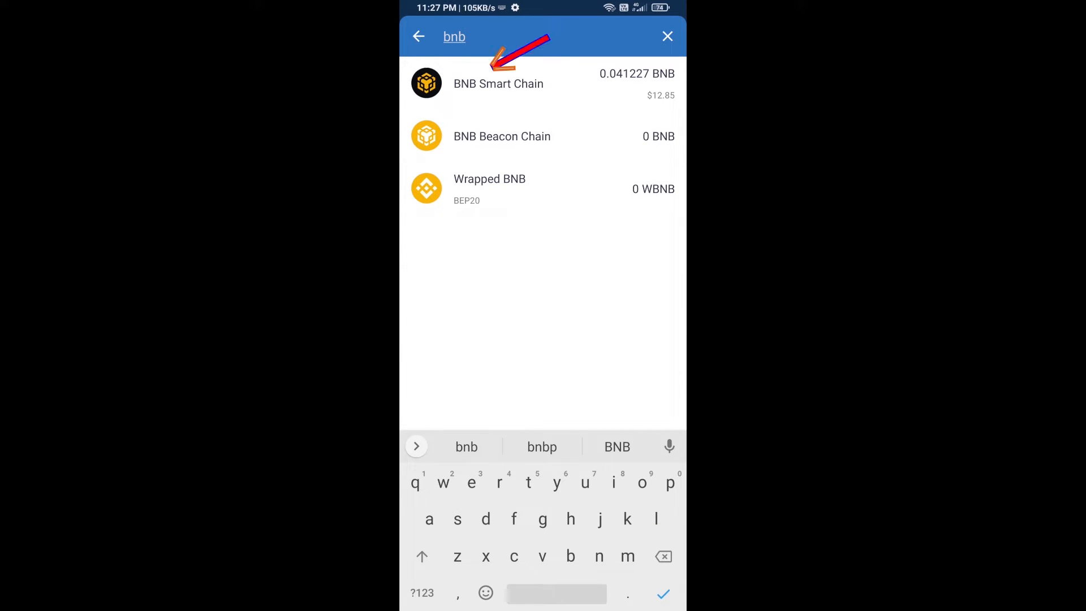
left_click(497, 84)
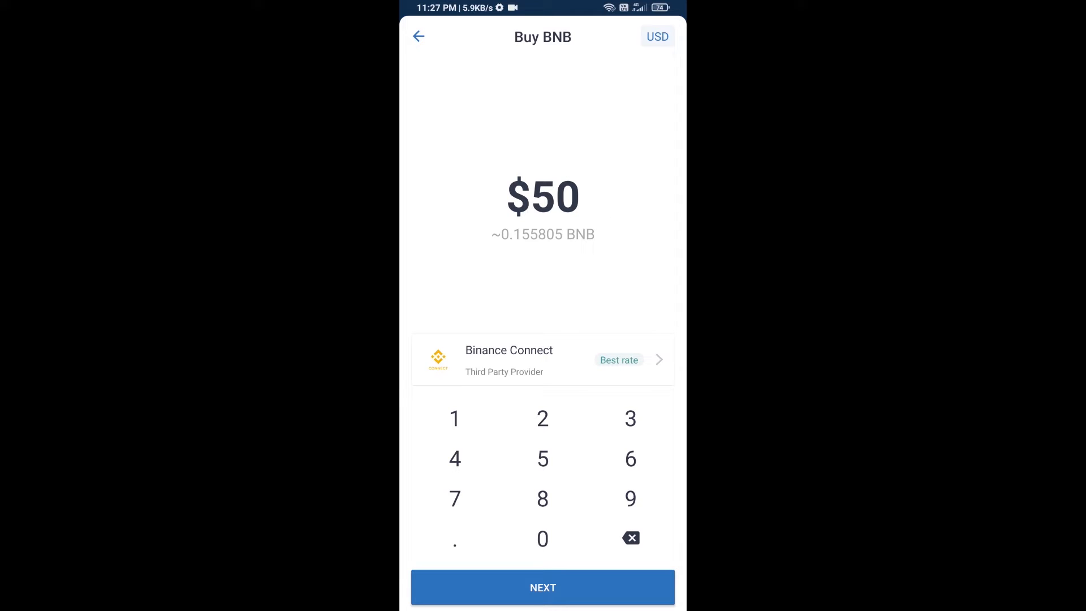
left_click(418, 36)
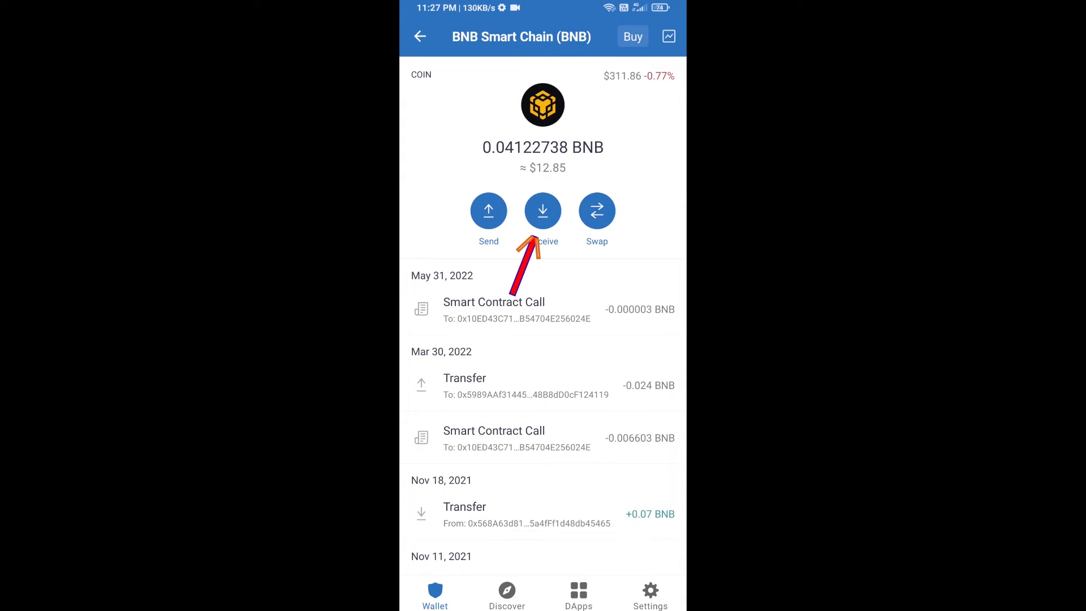
Step: View the BNB receive address and QR code, then return to the wallet home
left_click(543, 211)
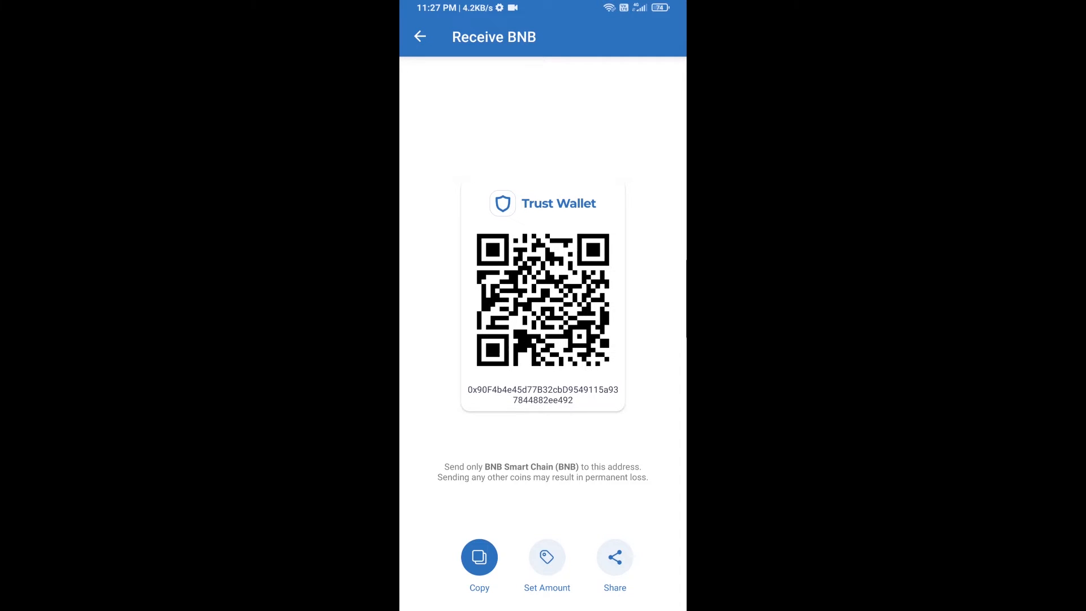
left_click(419, 36)
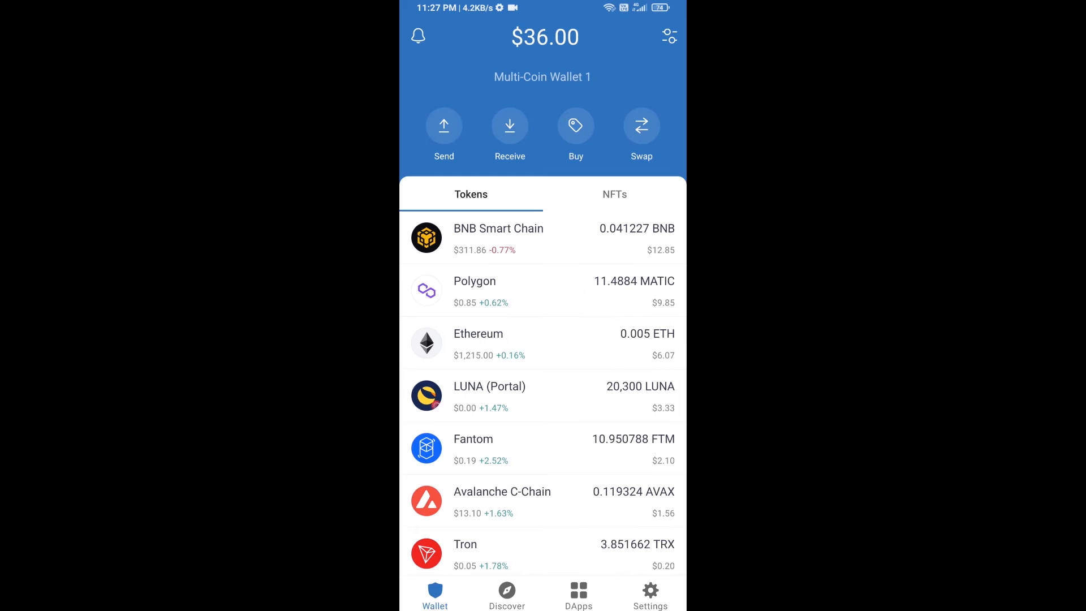
Step: Launch PancakeSwap from the Popular section of the DApps browser
left_click(578, 593)
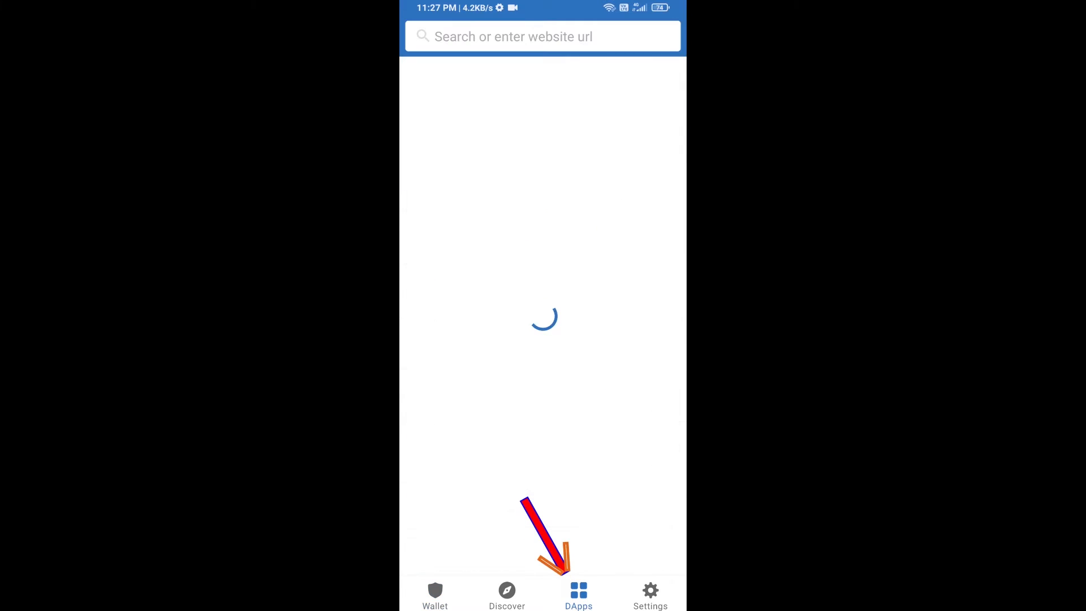
left_click(579, 592)
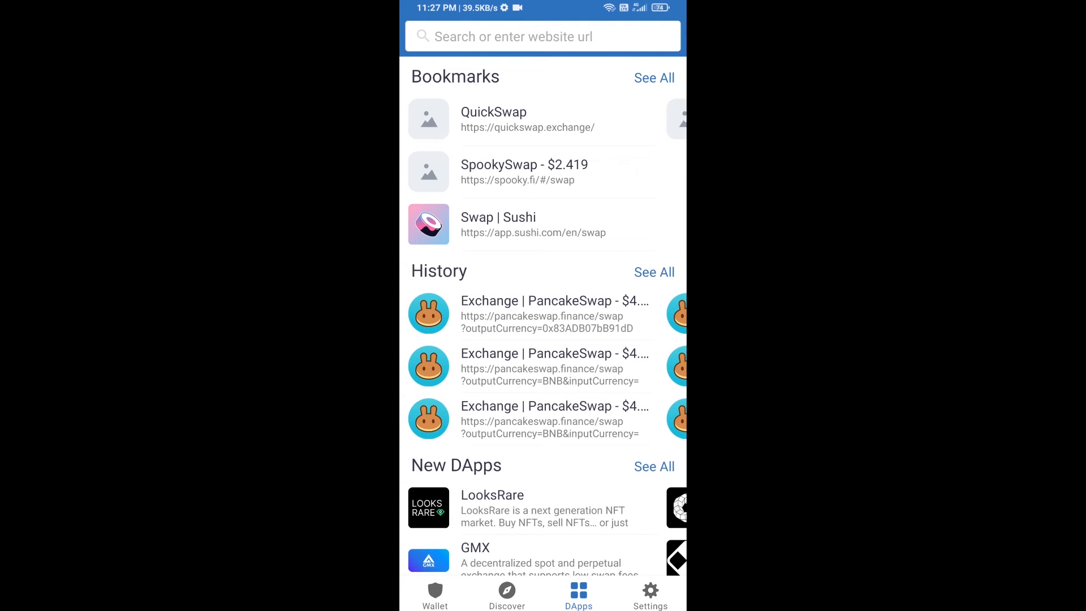
scroll("down", 3)
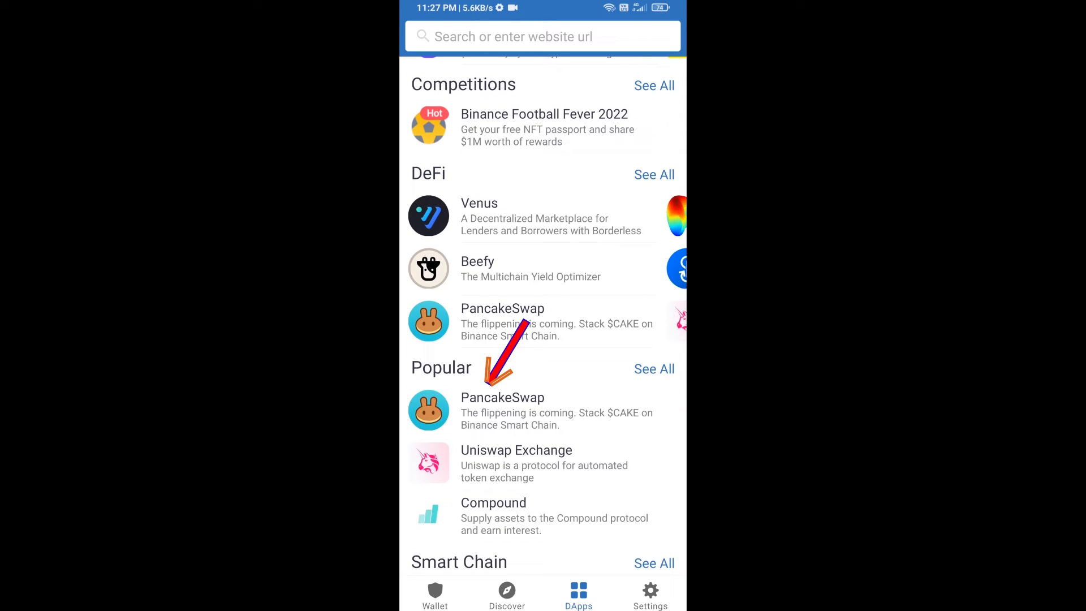
left_click(502, 410)
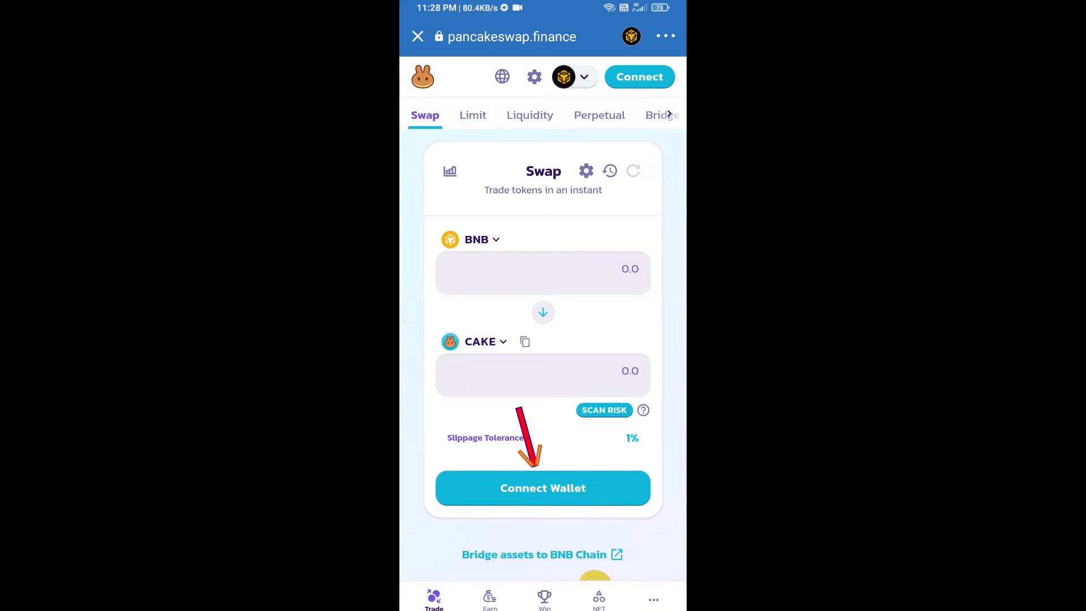
Step: Connect PancakeSwap to Trust Wallet and copy the DsunDAO contract address from CoinMarketCap
left_click(543, 489)
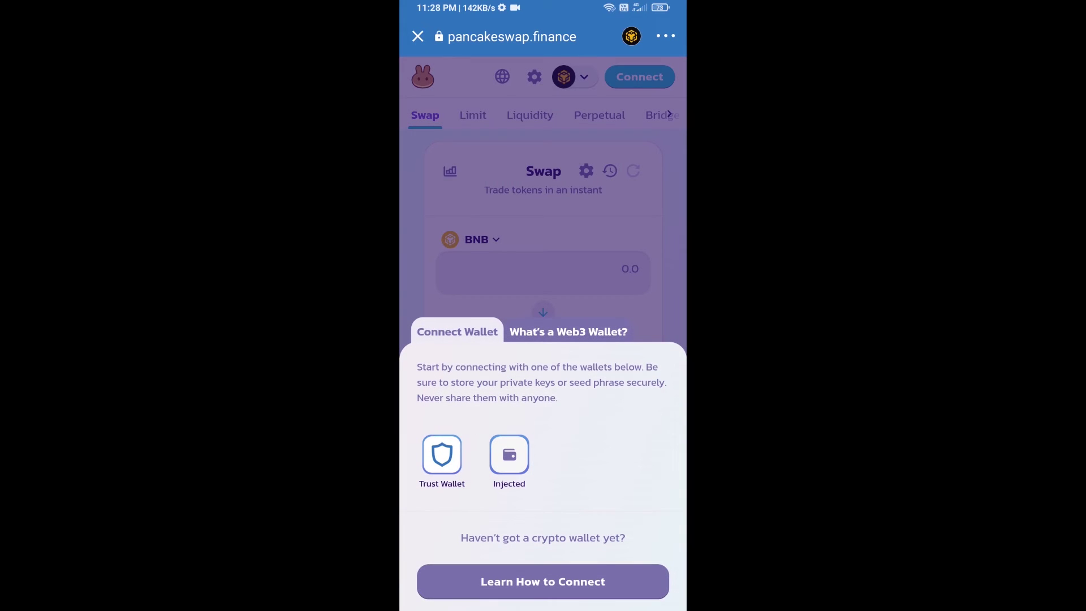
left_click(441, 454)
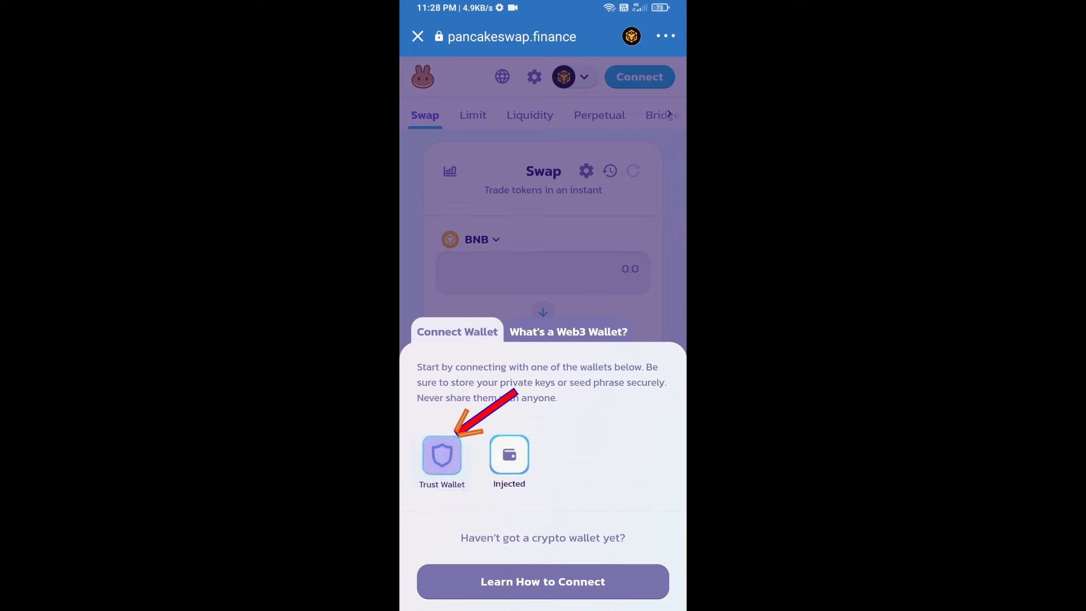
left_click(441, 455)
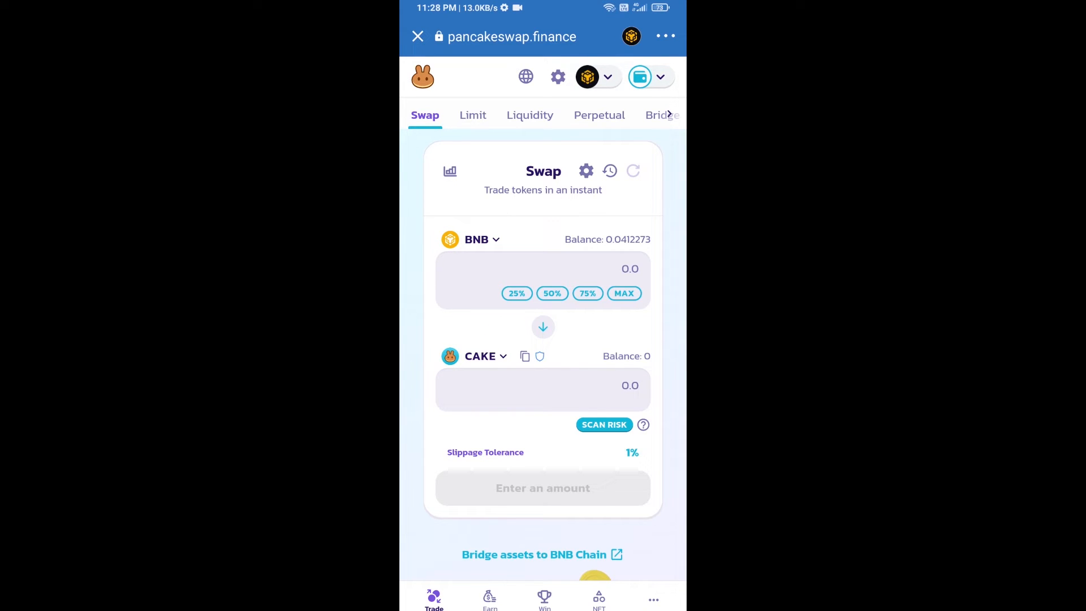
left_click(480, 355)
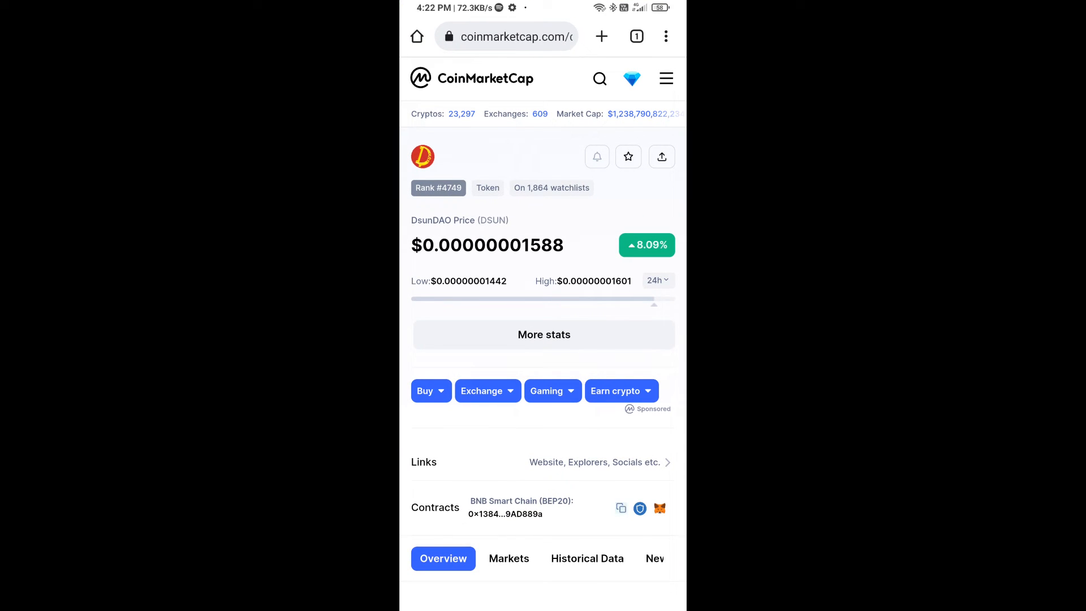
left_click(620, 509)
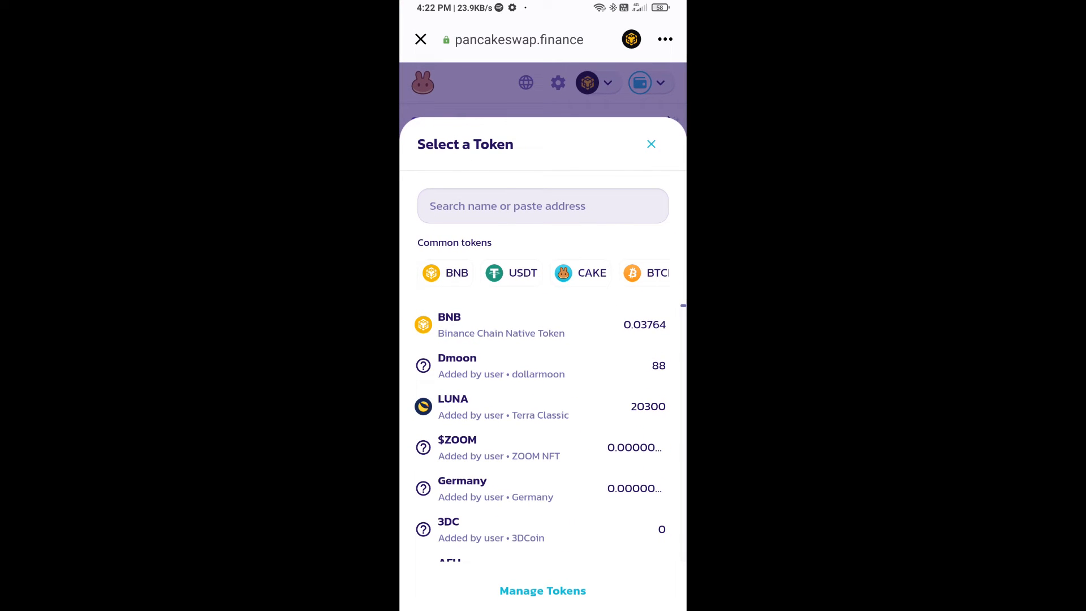
Step: Paste the Dsun contract address, accept the unknown-token warning, and import Dsun as the output token
left_click(543, 206)
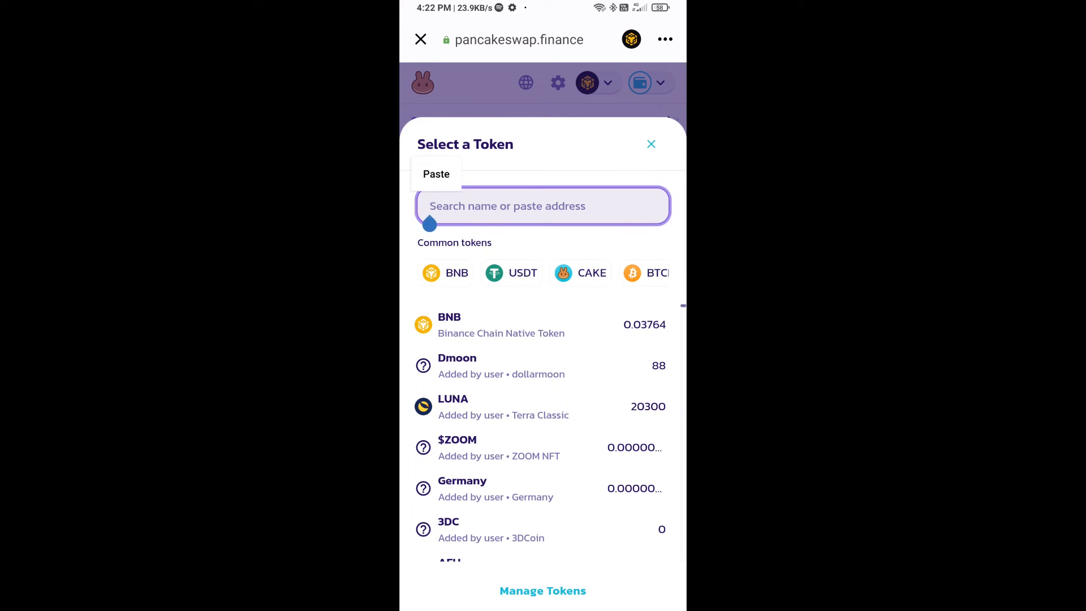
left_click(437, 175)
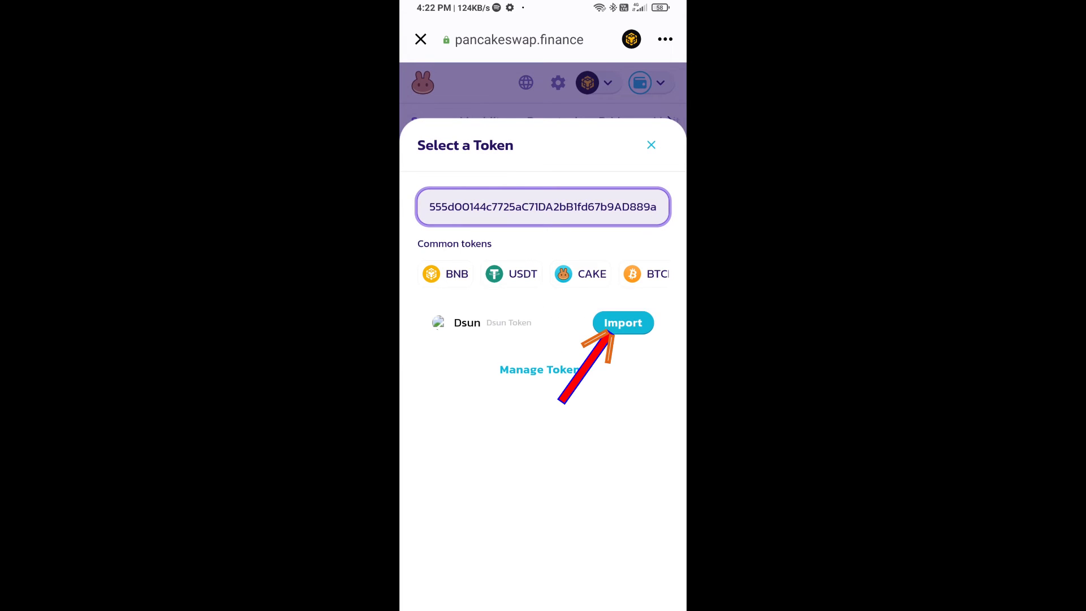
left_click(622, 322)
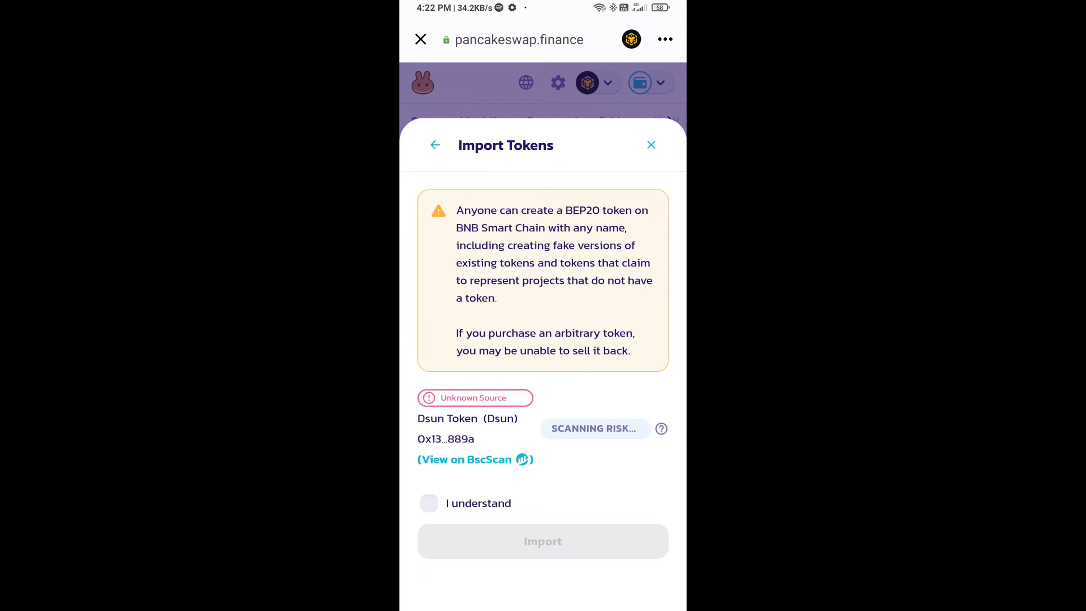
left_click(428, 502)
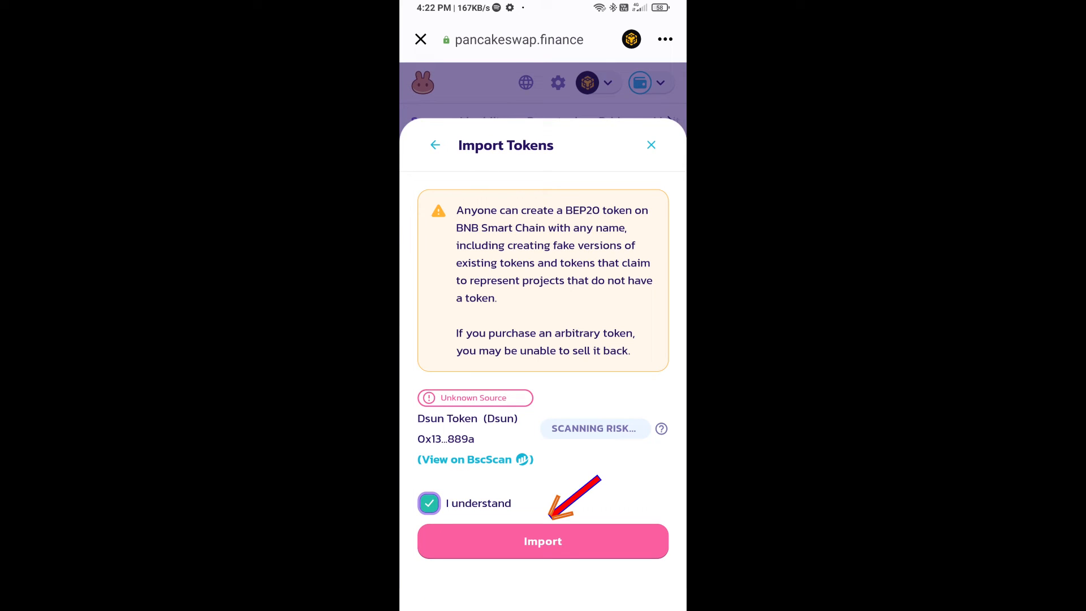
left_click(543, 541)
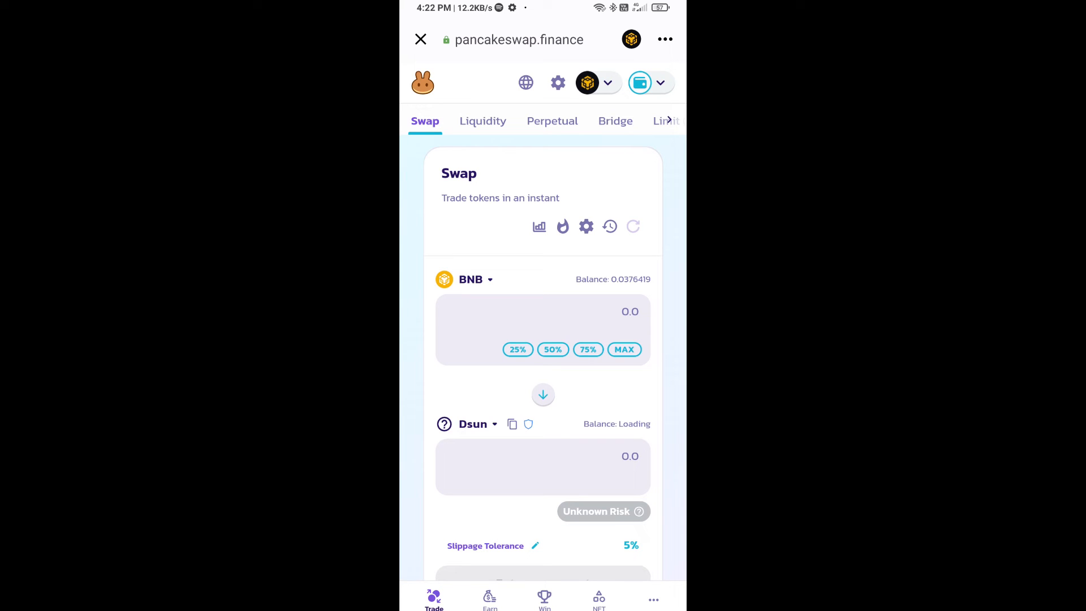
left_click(586, 226)
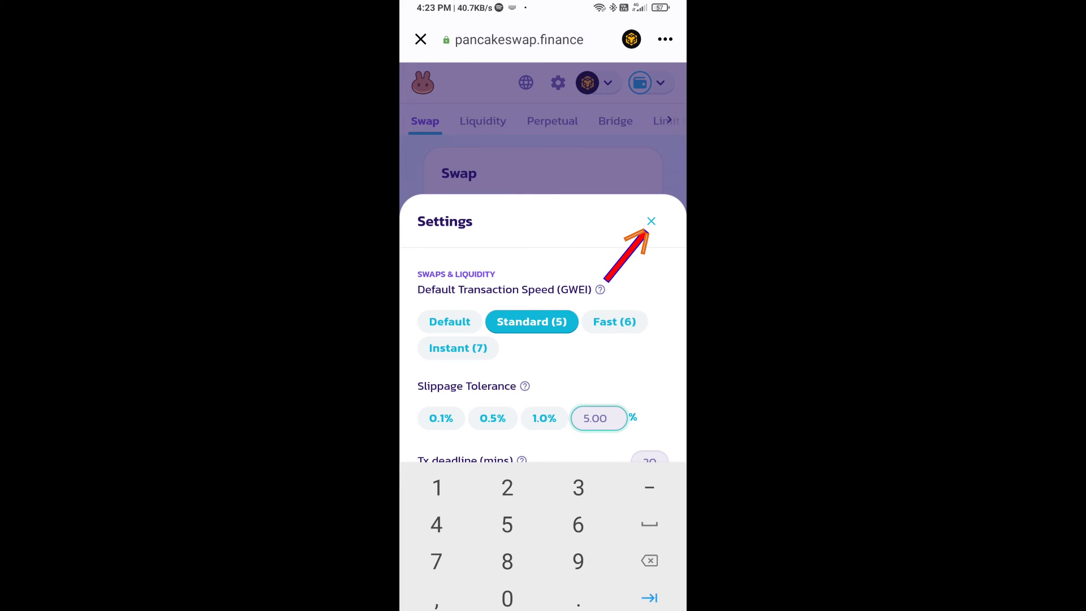
left_click(652, 221)
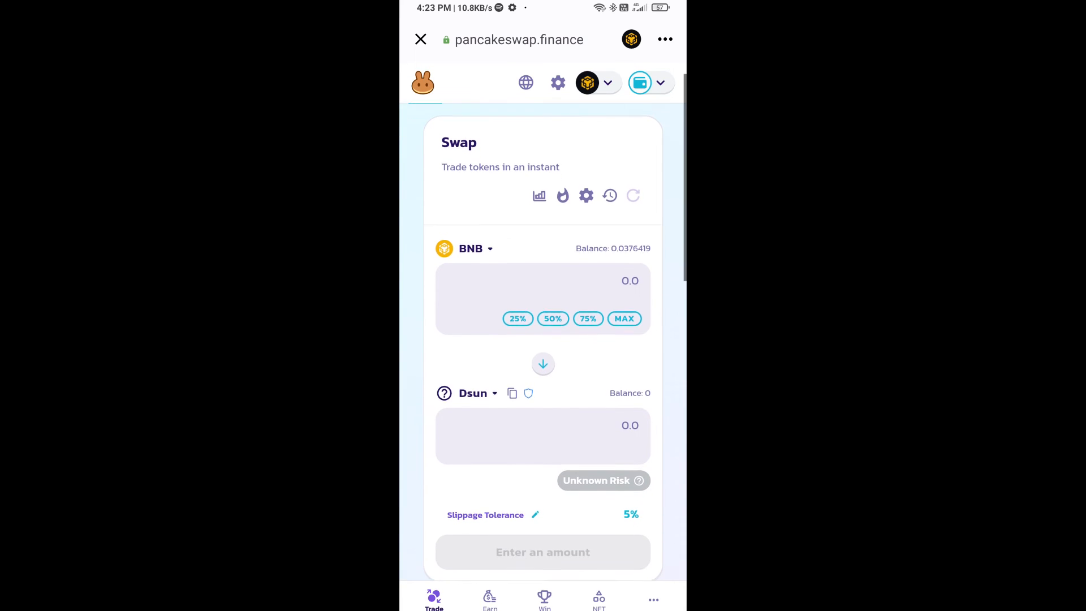
left_click(543, 436)
type("0.05")
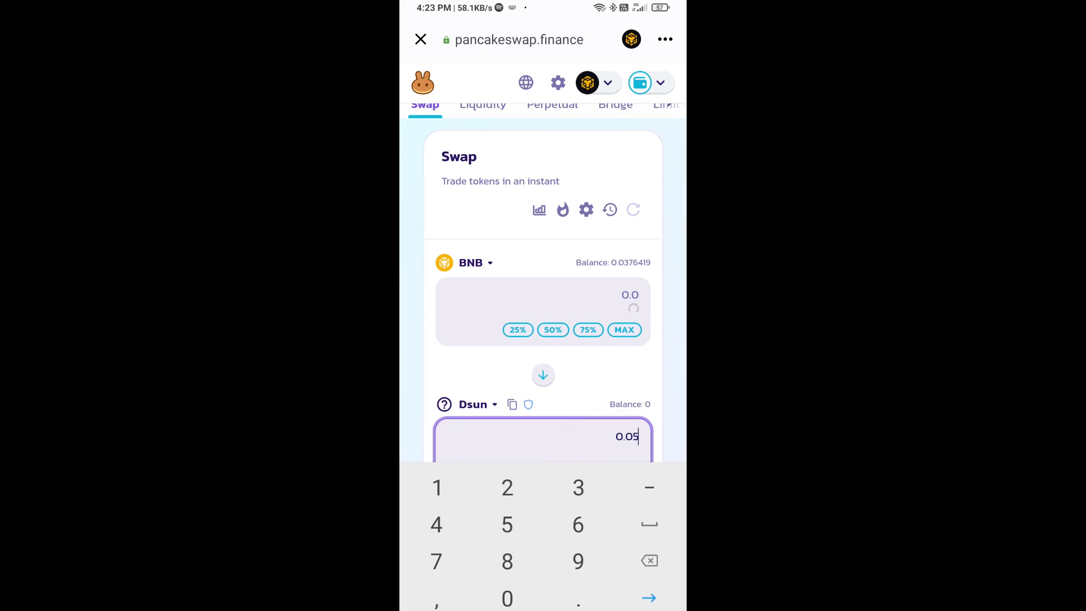
Step: Submit the BNB to 0.05 Dsun swap, confirming it and approving in Trust Wallet
scroll("down", 3)
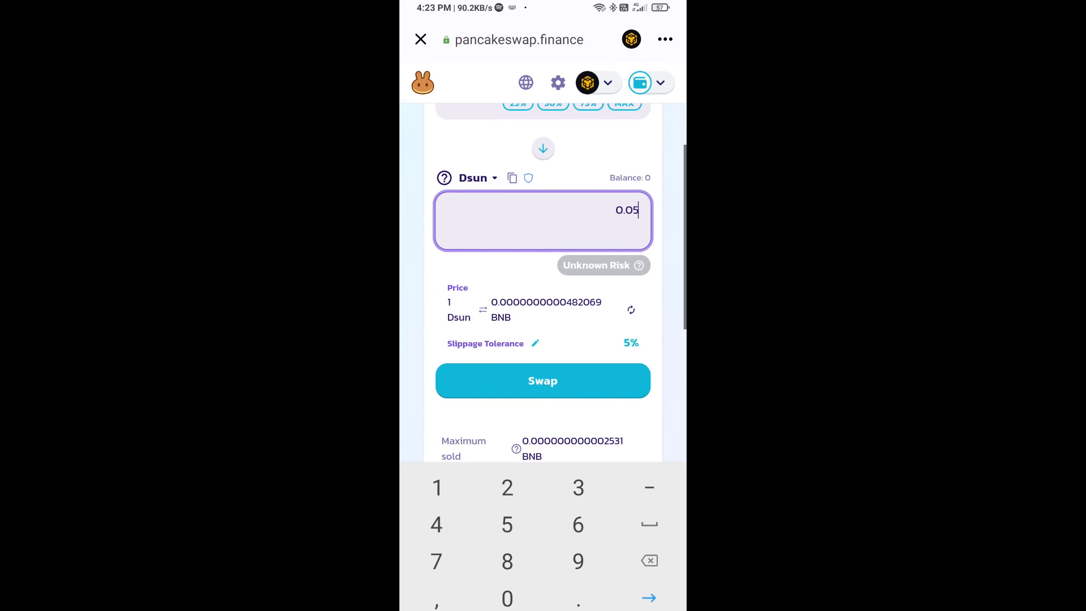
scroll("down", 3)
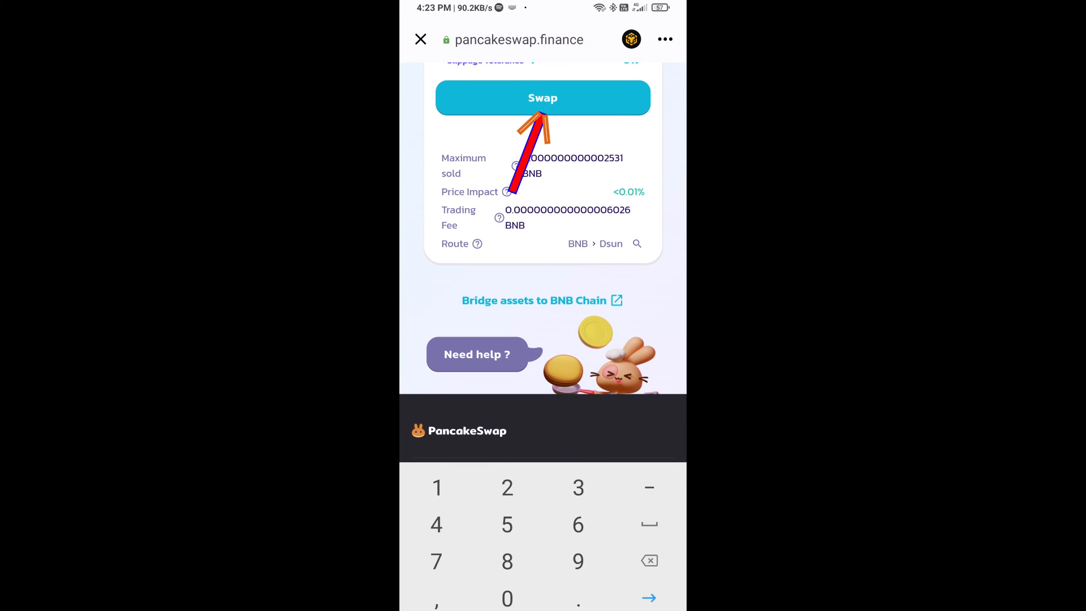
left_click(543, 97)
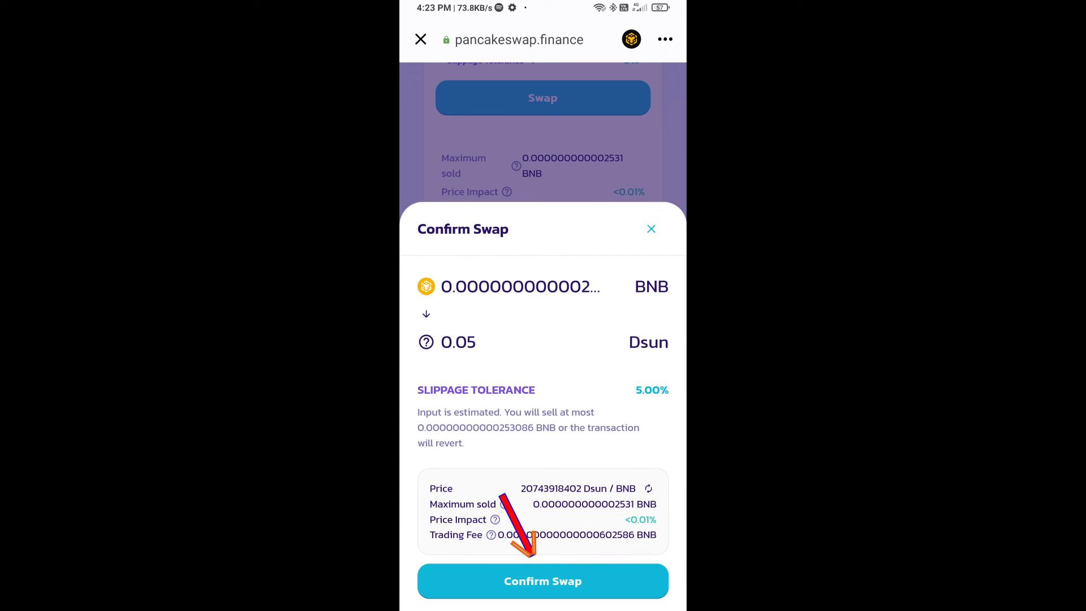
left_click(542, 581)
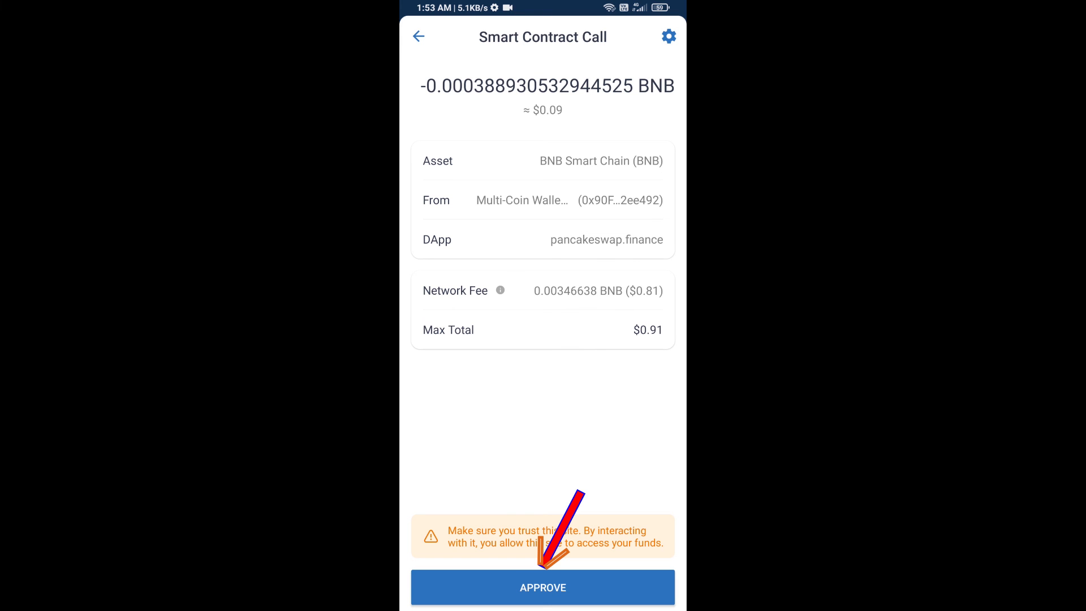
left_click(542, 587)
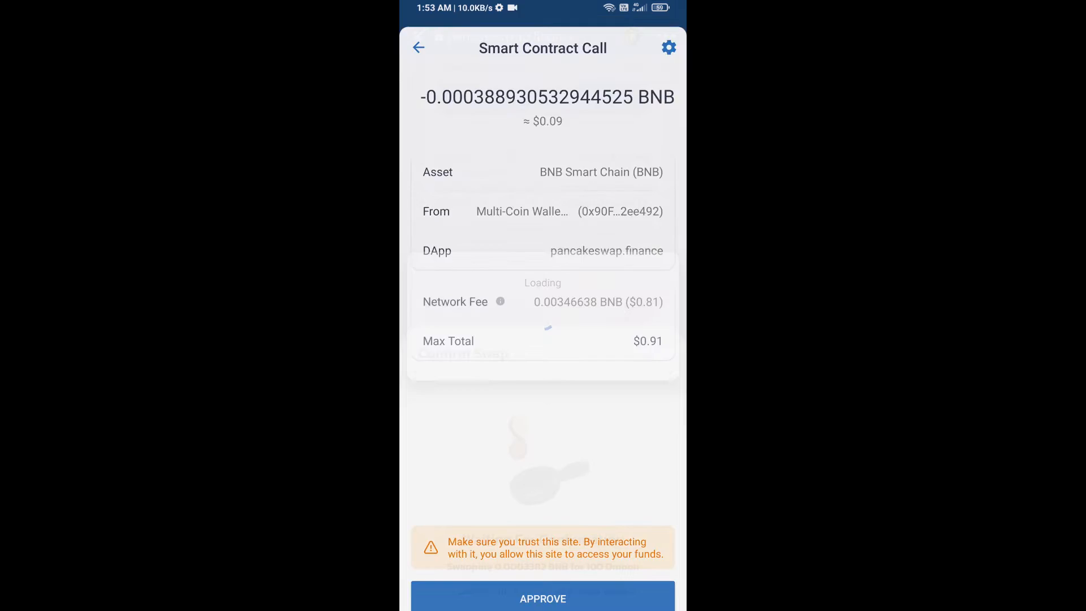
left_click(542, 597)
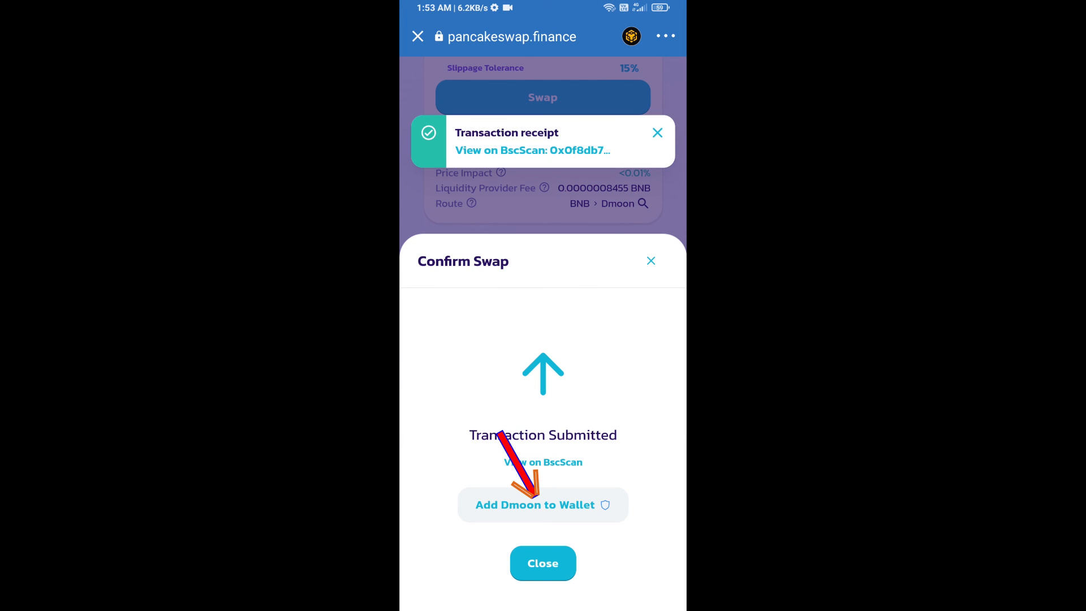
Step: Add the bought Dsun token to the wallet and enable the new asset
left_click(543, 505)
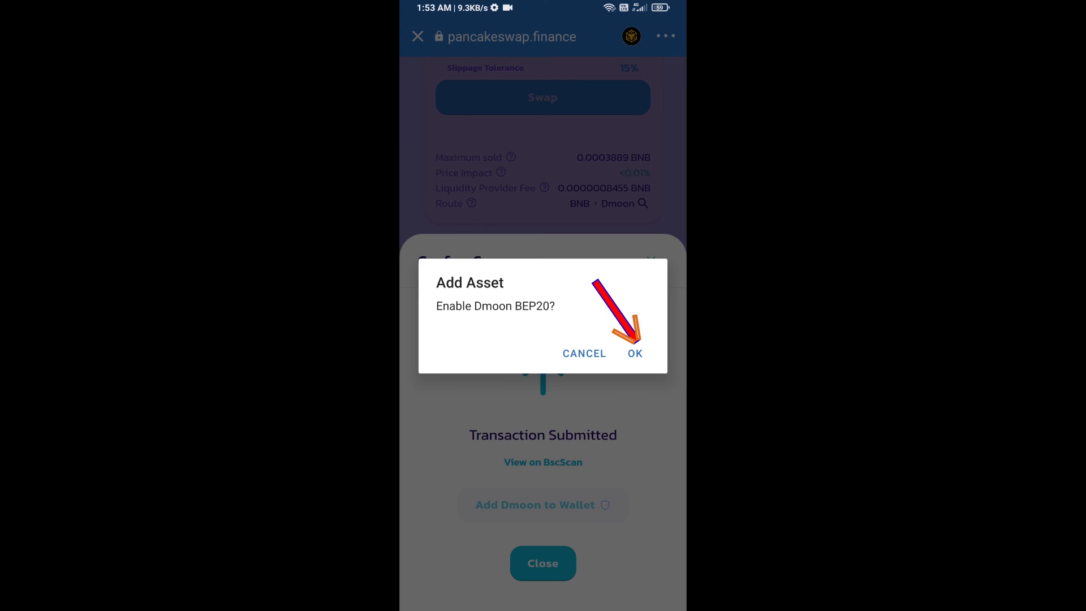
left_click(635, 353)
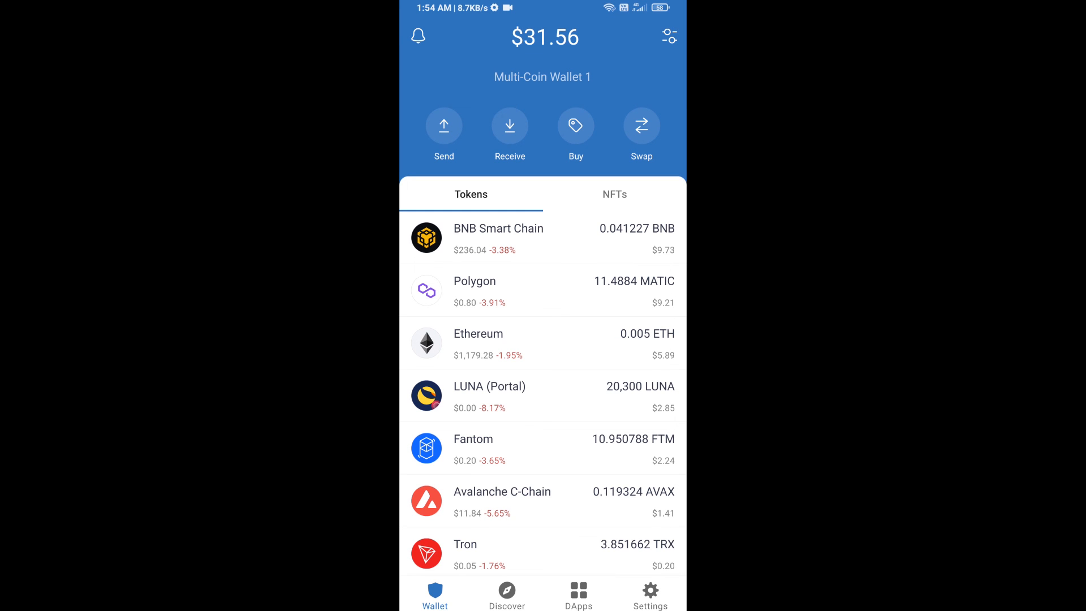